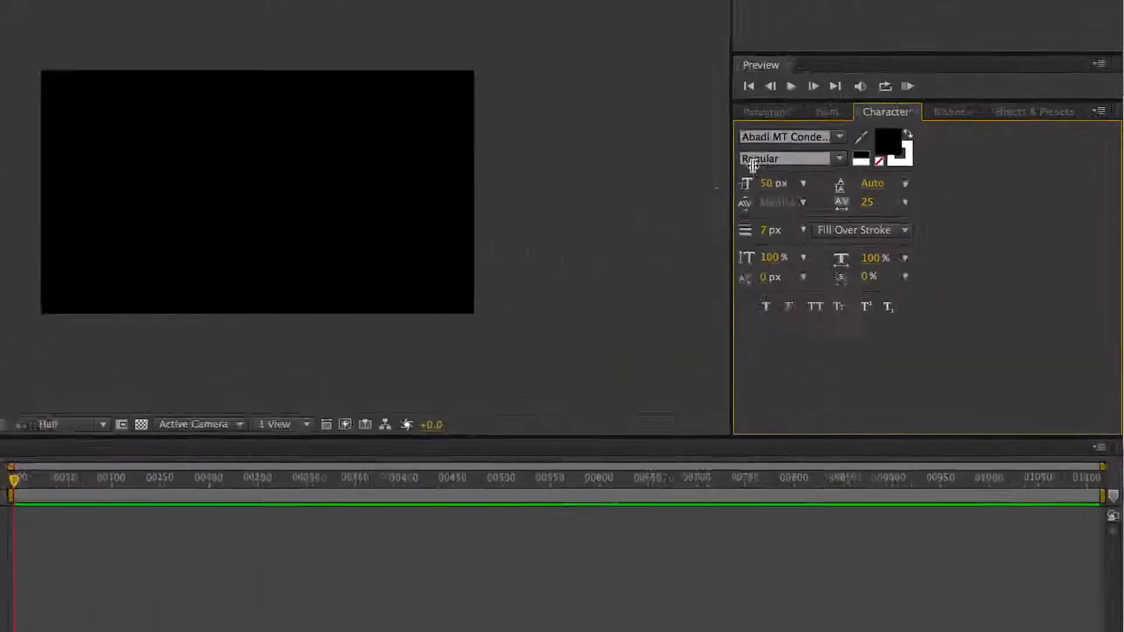
Open the Character panel's font family list and scroll through the plain font names
left_click(788, 136)
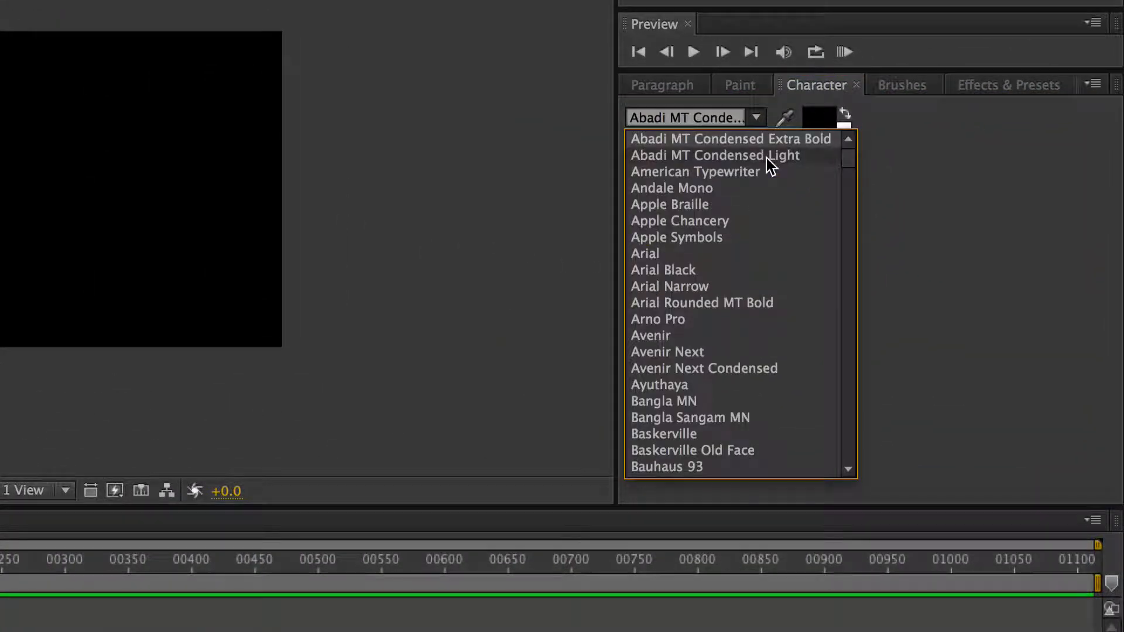
mouse_move(781, 230)
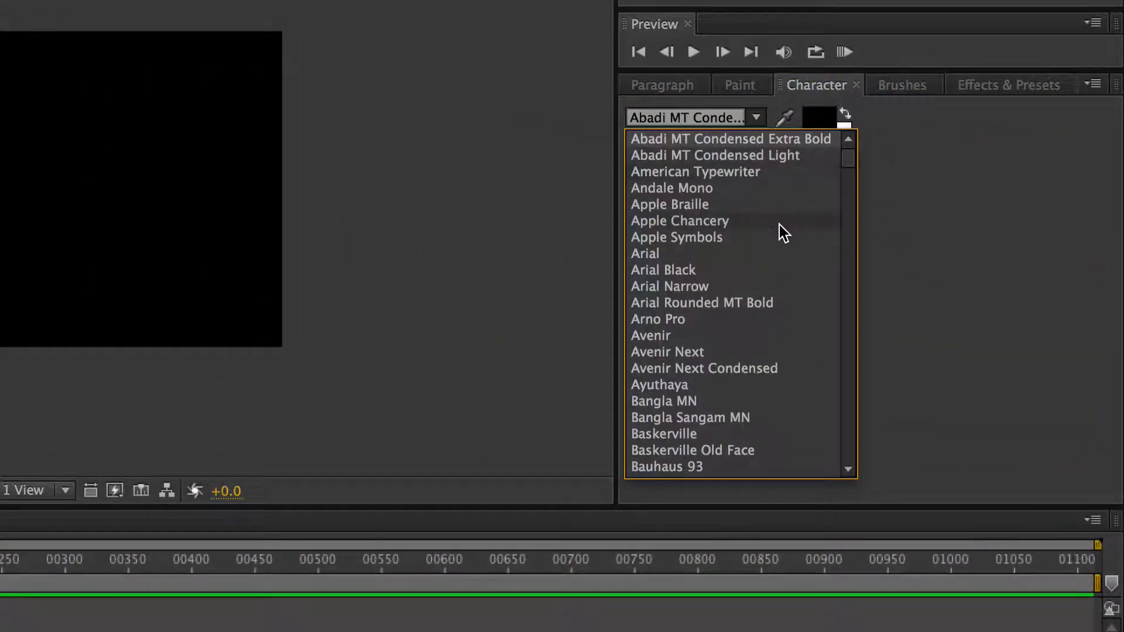
scroll("down", 3)
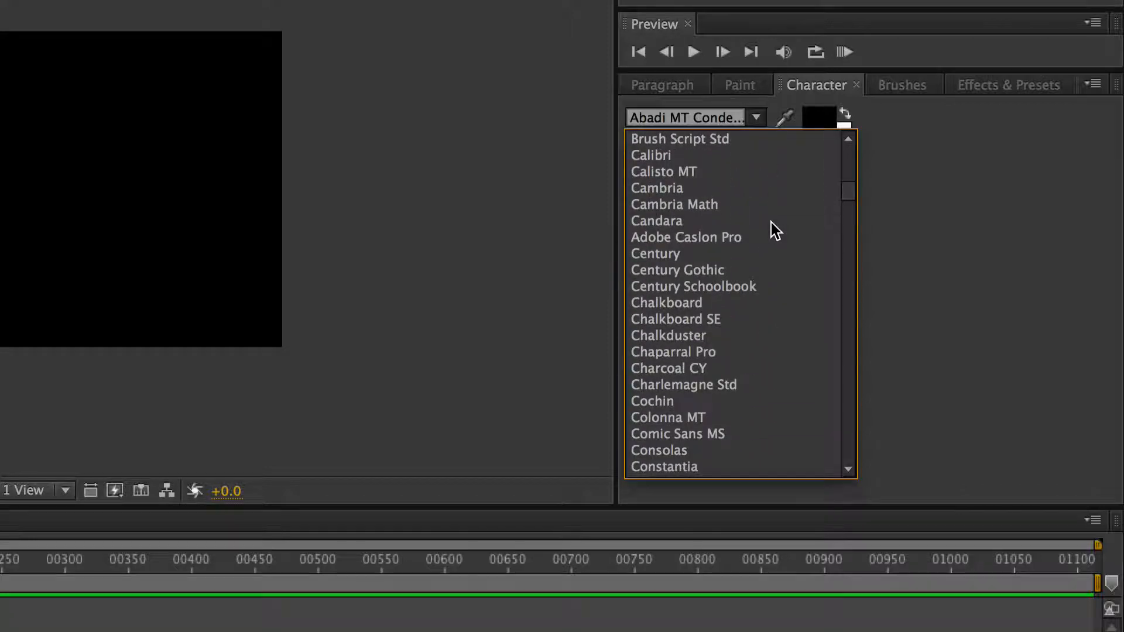
scroll("down", 3)
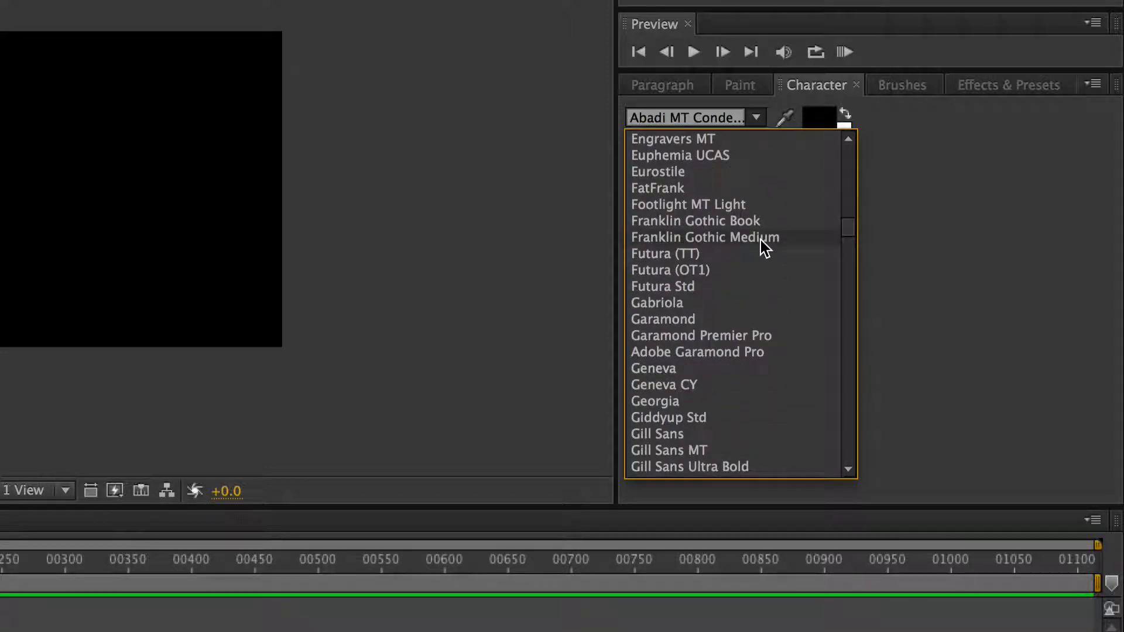
mouse_move(764, 237)
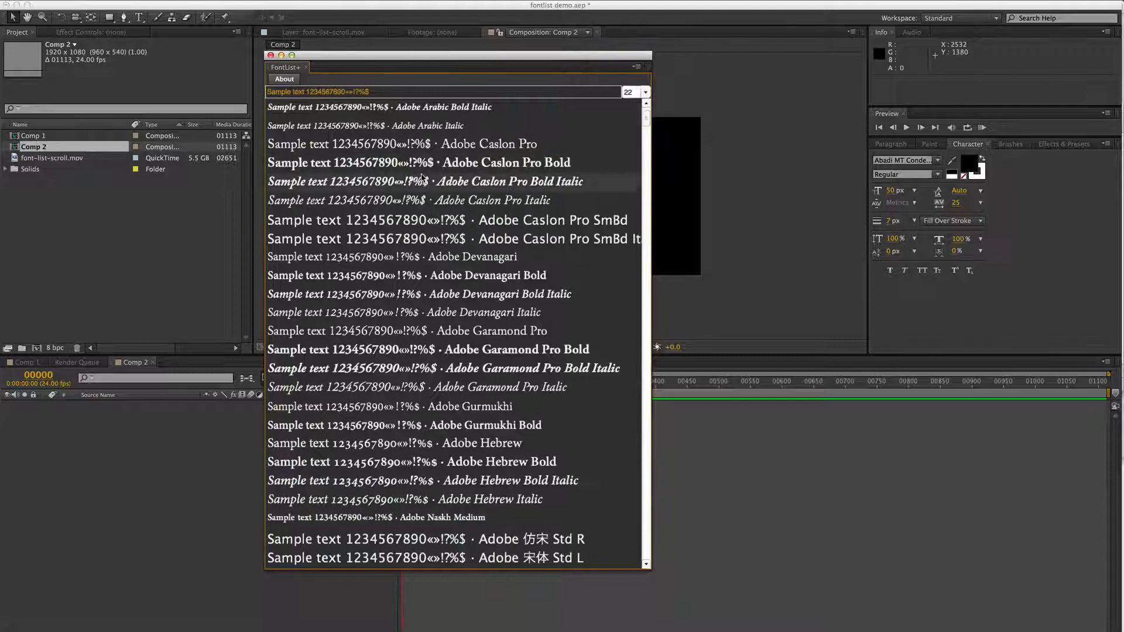
Scroll the FontList+ previews down to the Arno Pro styles
scroll("down", 3)
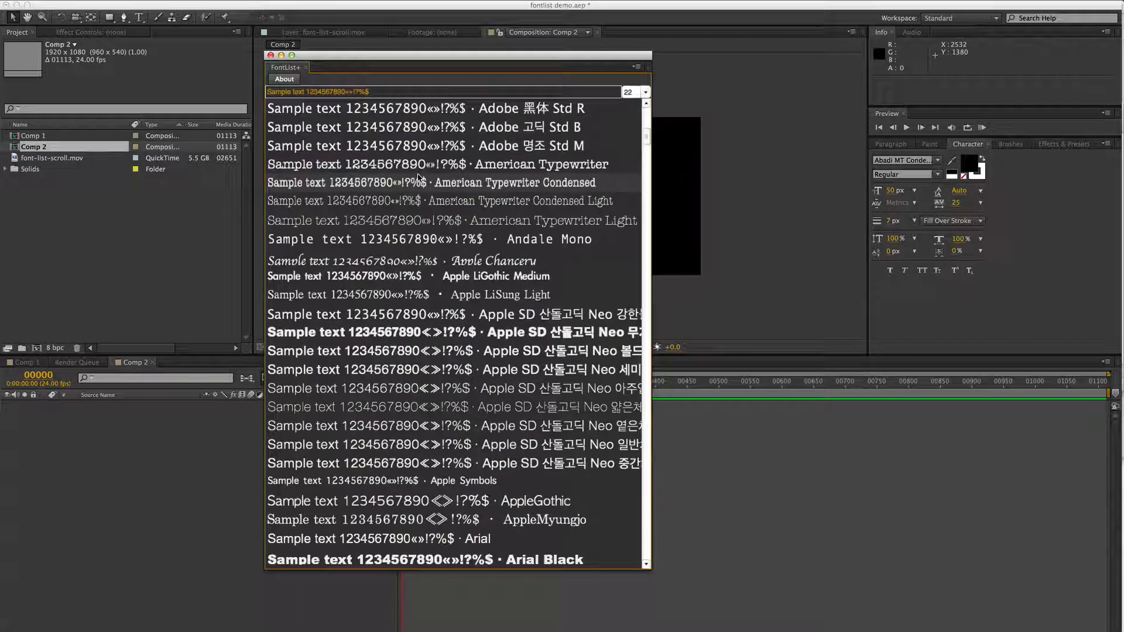
scroll("down", 3)
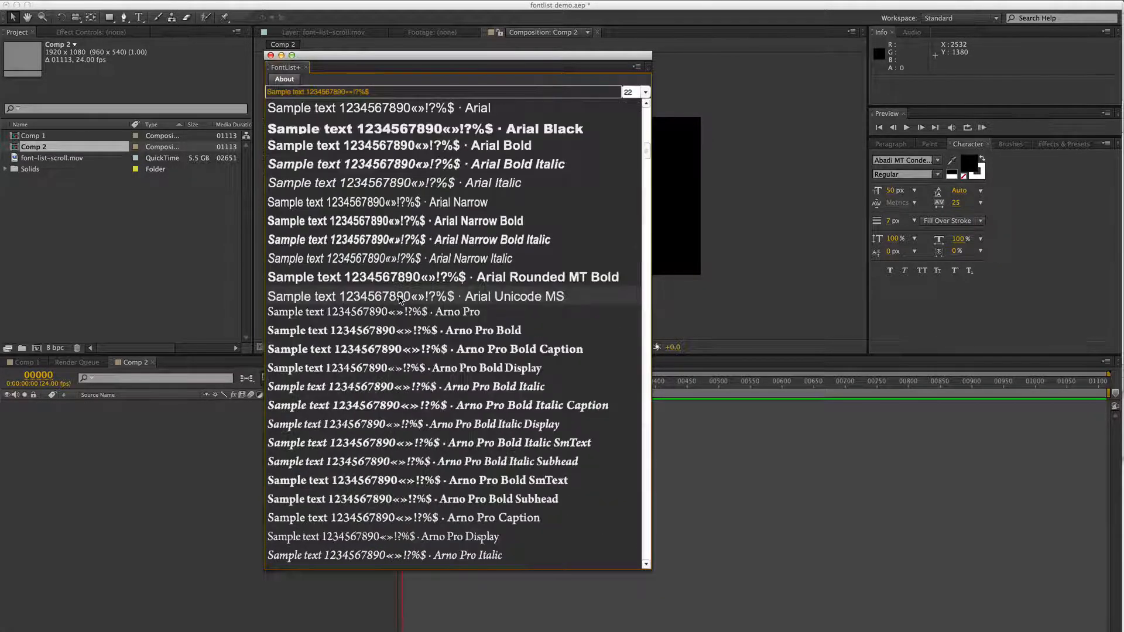
scroll("down", 3)
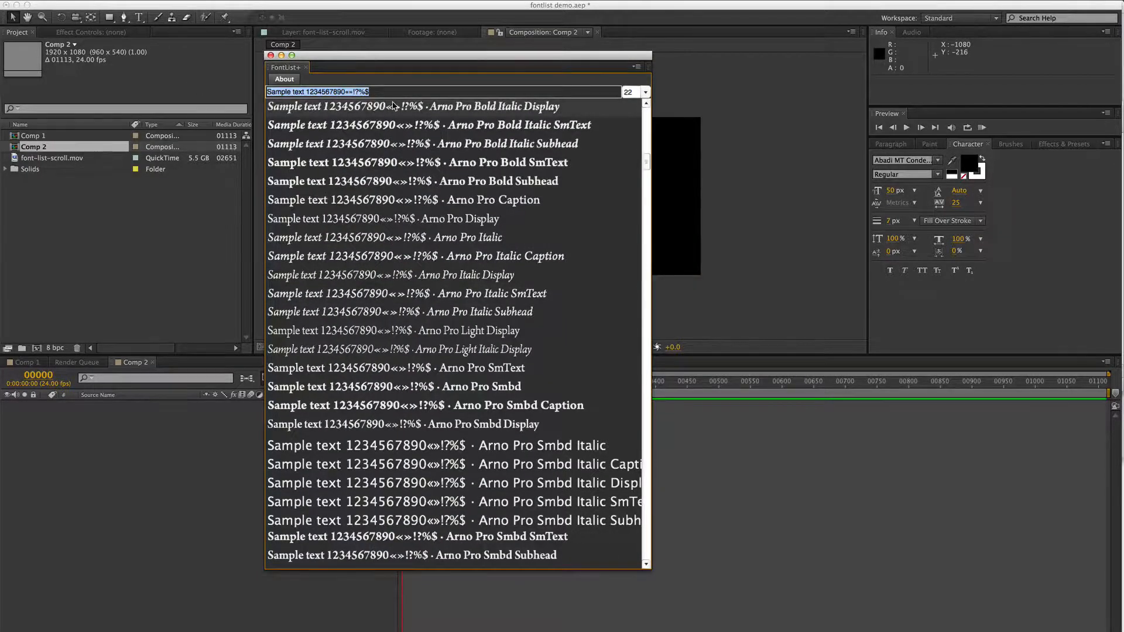
Change the FontList+ sample text to 'Browse fonts visually'
type("Browse fonts")
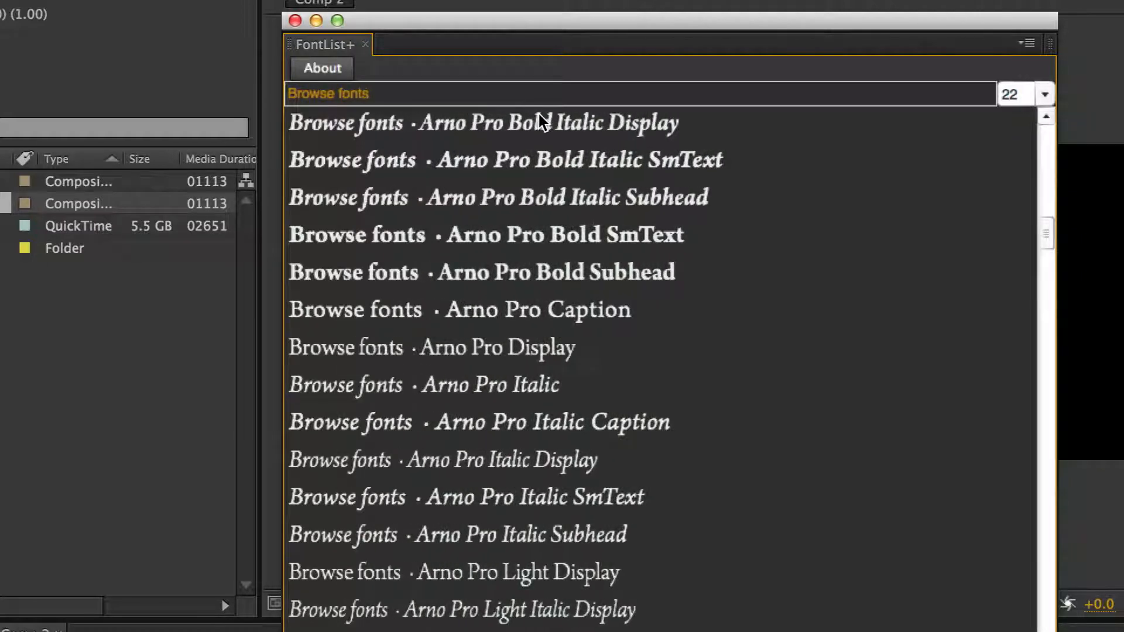
type("visually")
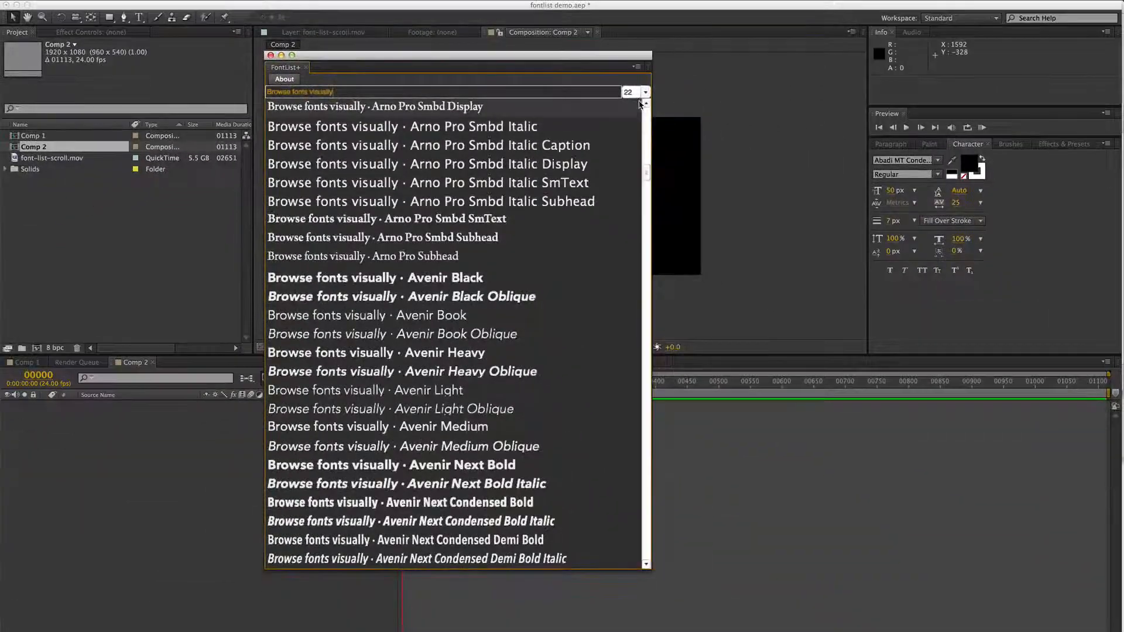
Set FontList+ preview size to 18 and scroll to the Cambria–Chaparral fonts
left_click(642, 91)
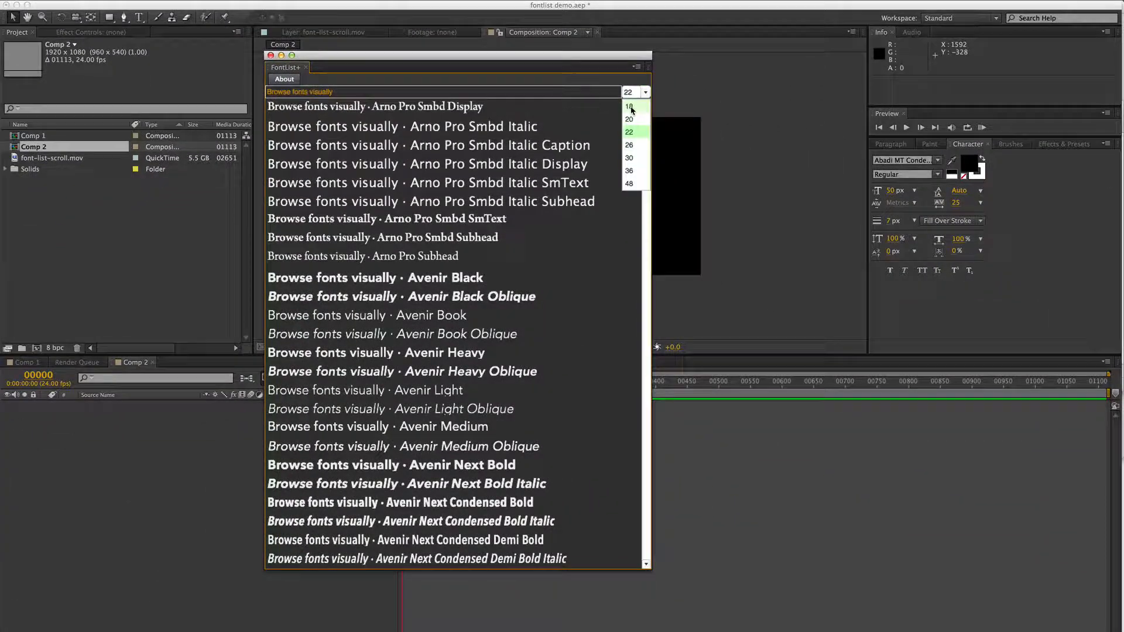
left_click(628, 107)
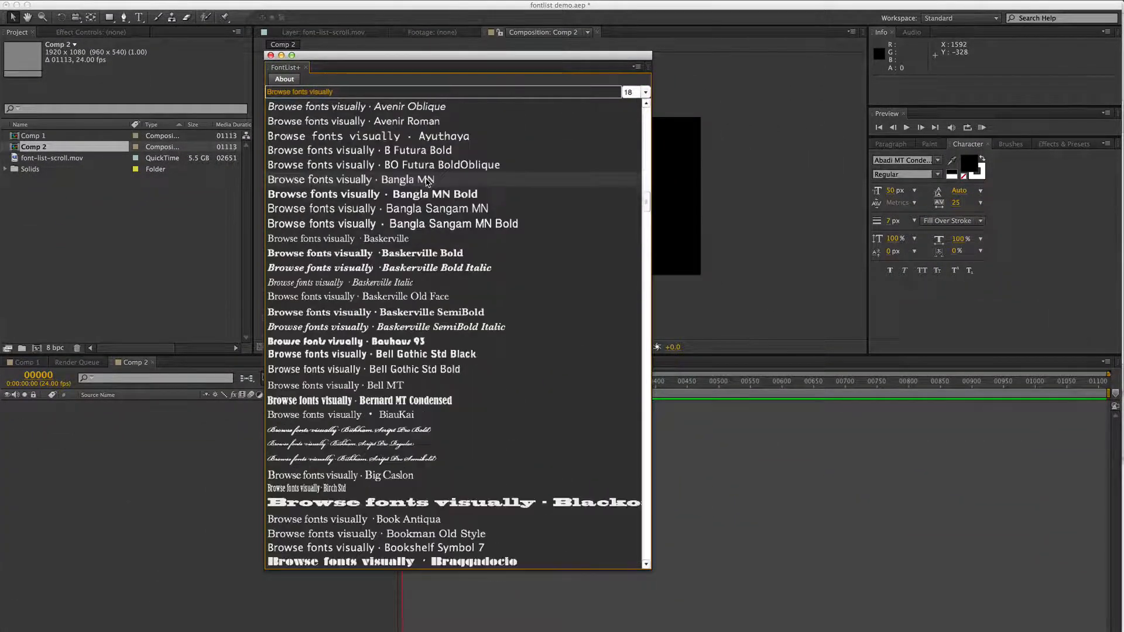
scroll("down", 3)
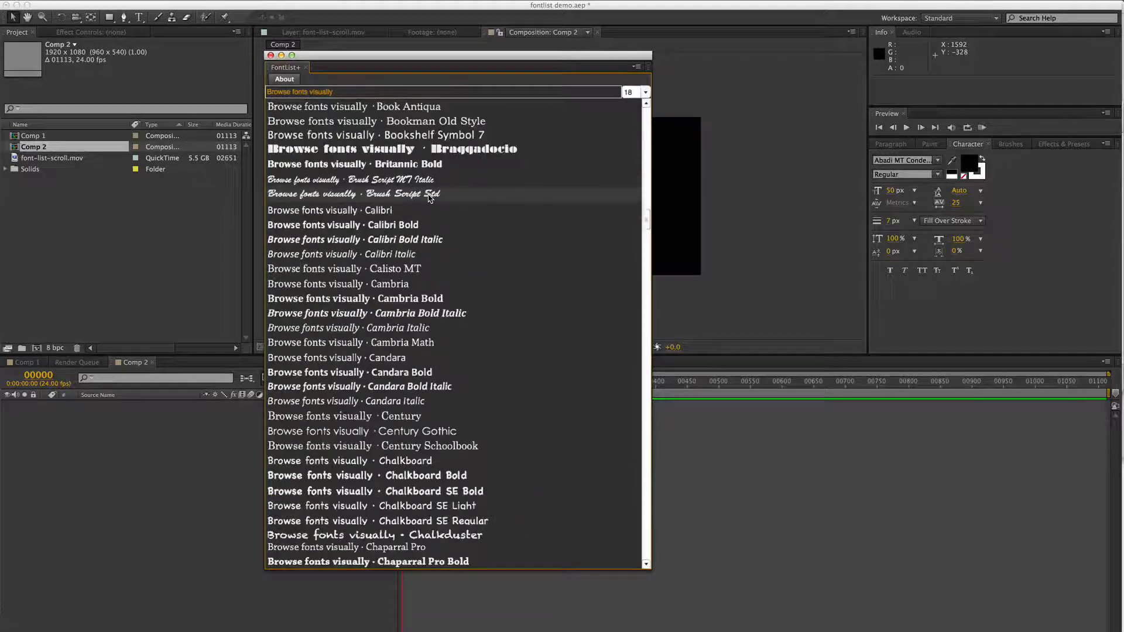
scroll("down", 3)
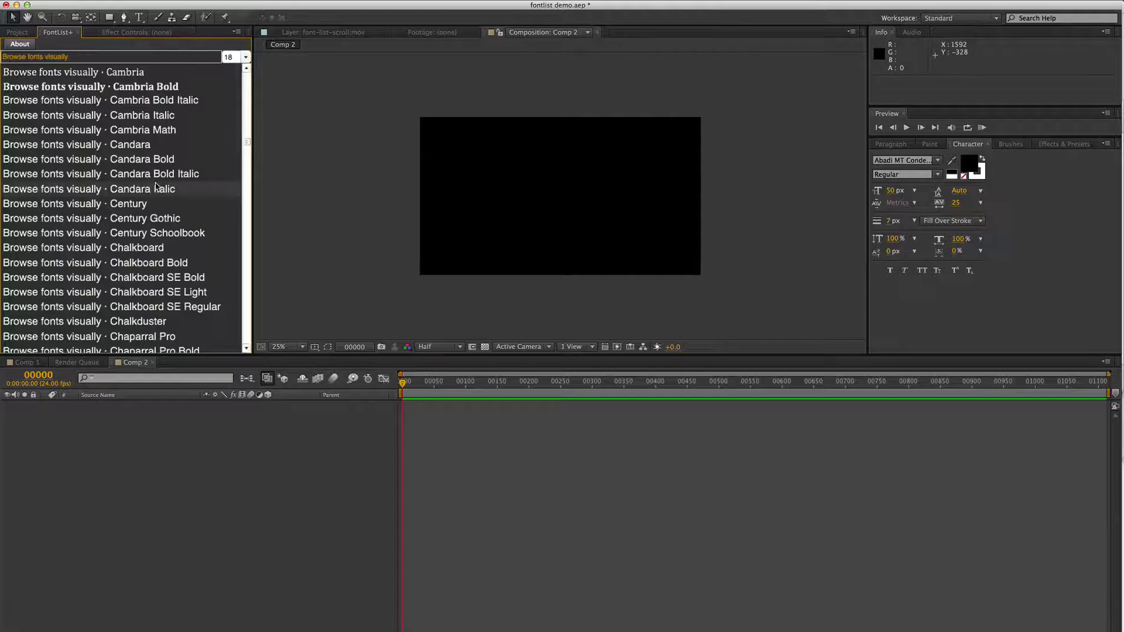
Scroll the docked FontList+ previews down to MingLiU and Minion Pro
scroll("down", 3)
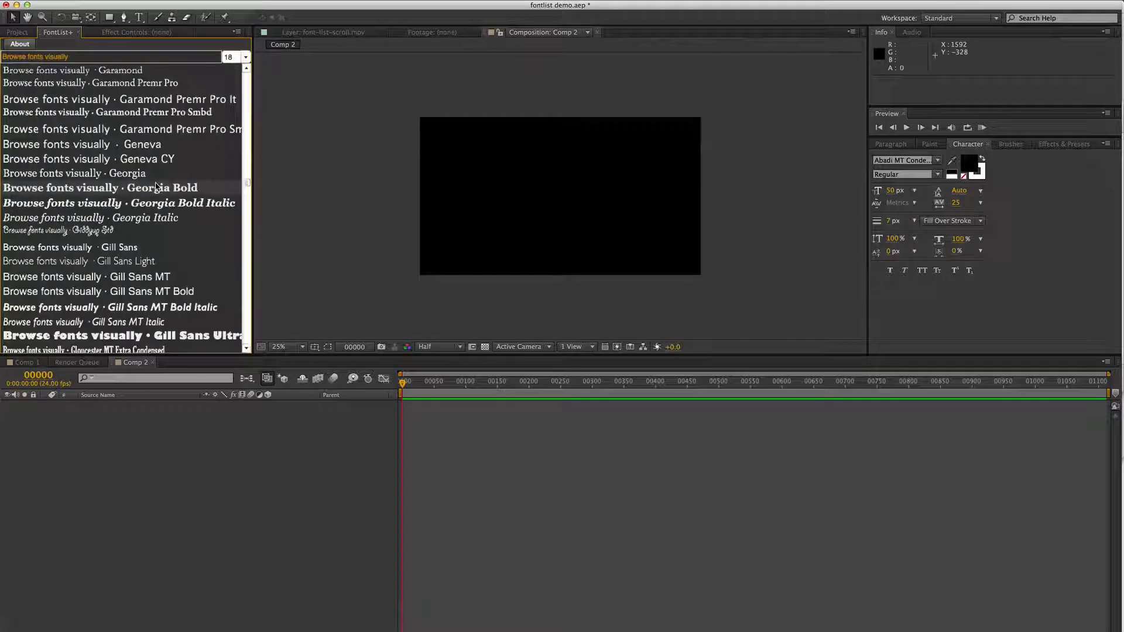
scroll("down", 3)
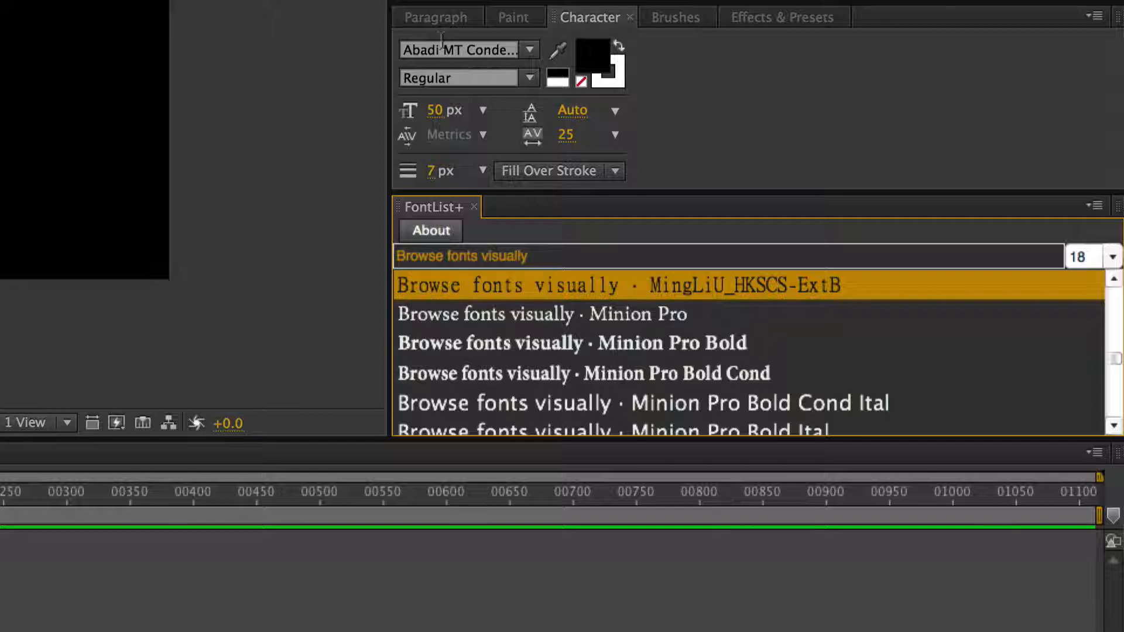
Apply Minion Pro from the FontList+ previews as the character font, keeping Regular
right_click(458, 49)
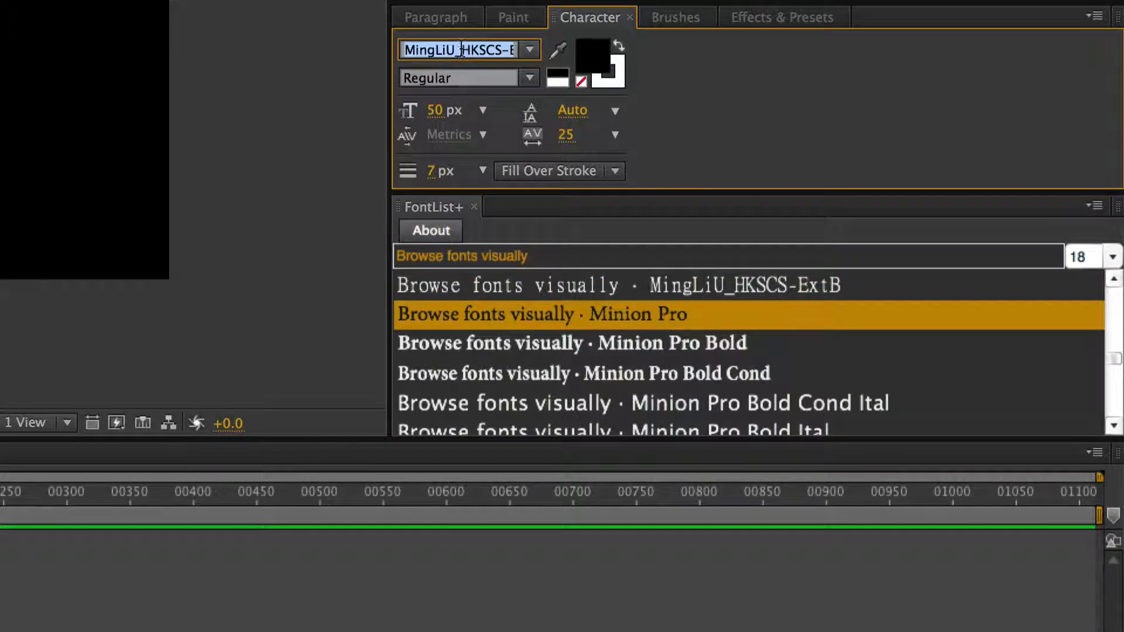
left_click(540, 314)
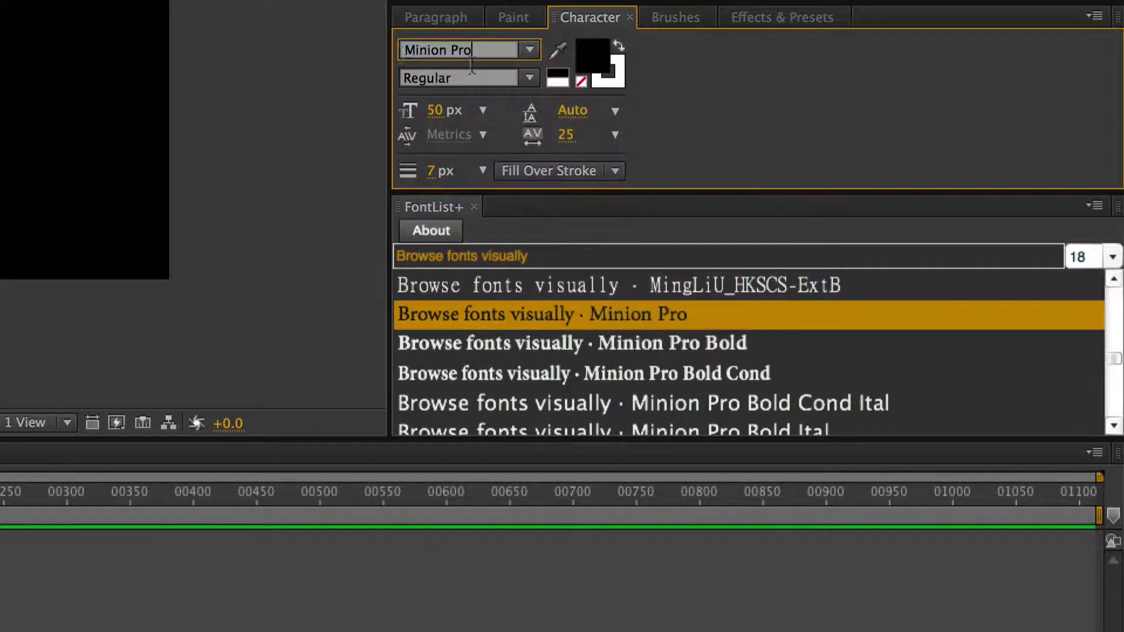
left_click(466, 77)
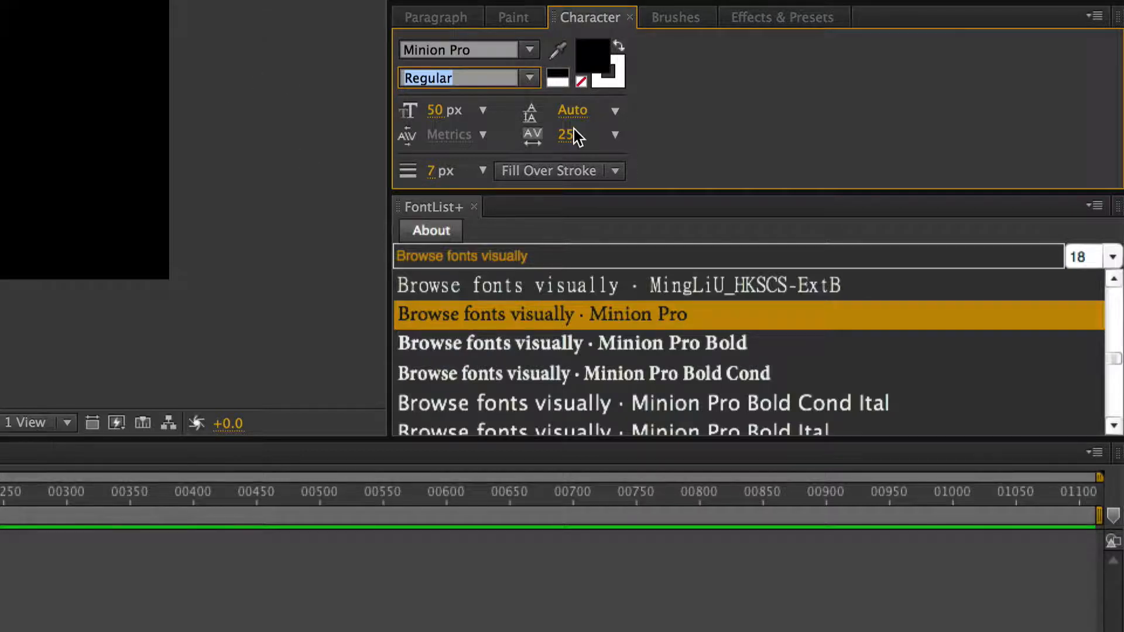